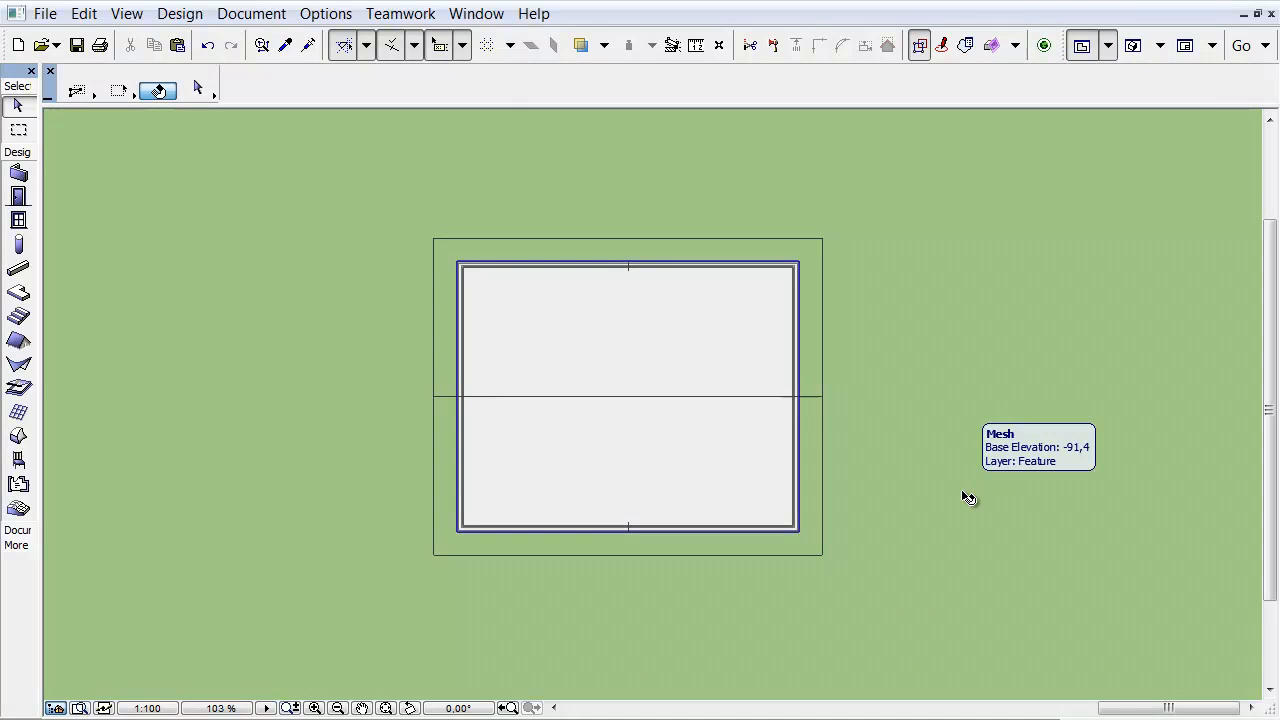
Step: Select all 17 plan elements, including the mesh, walls and section marker
left_click(628, 328)
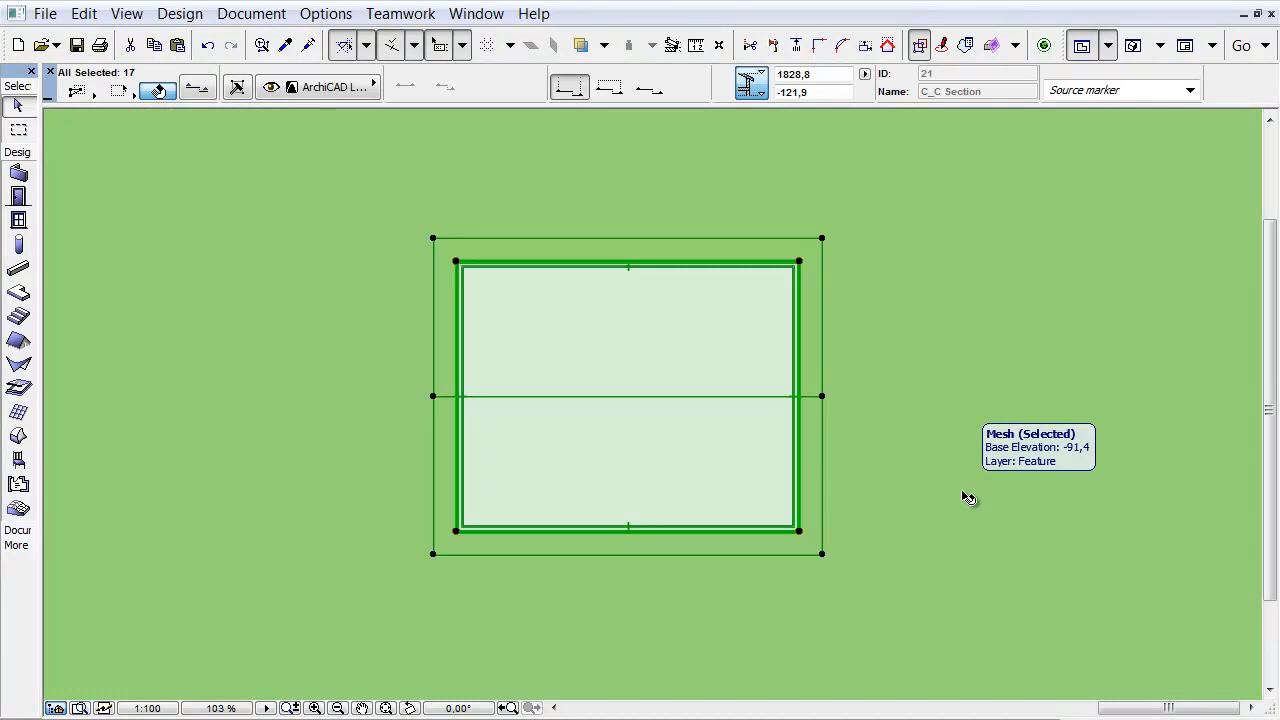
mouse_move(807, 348)
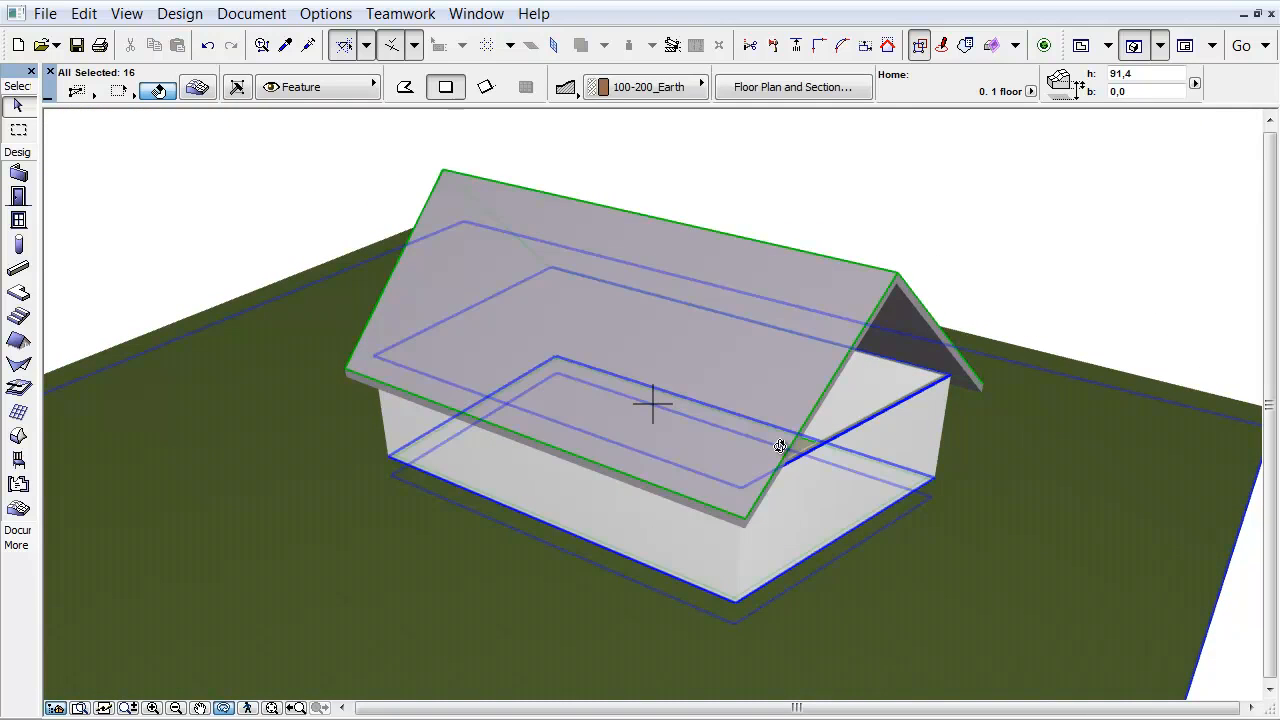
mouse_move(710, 437)
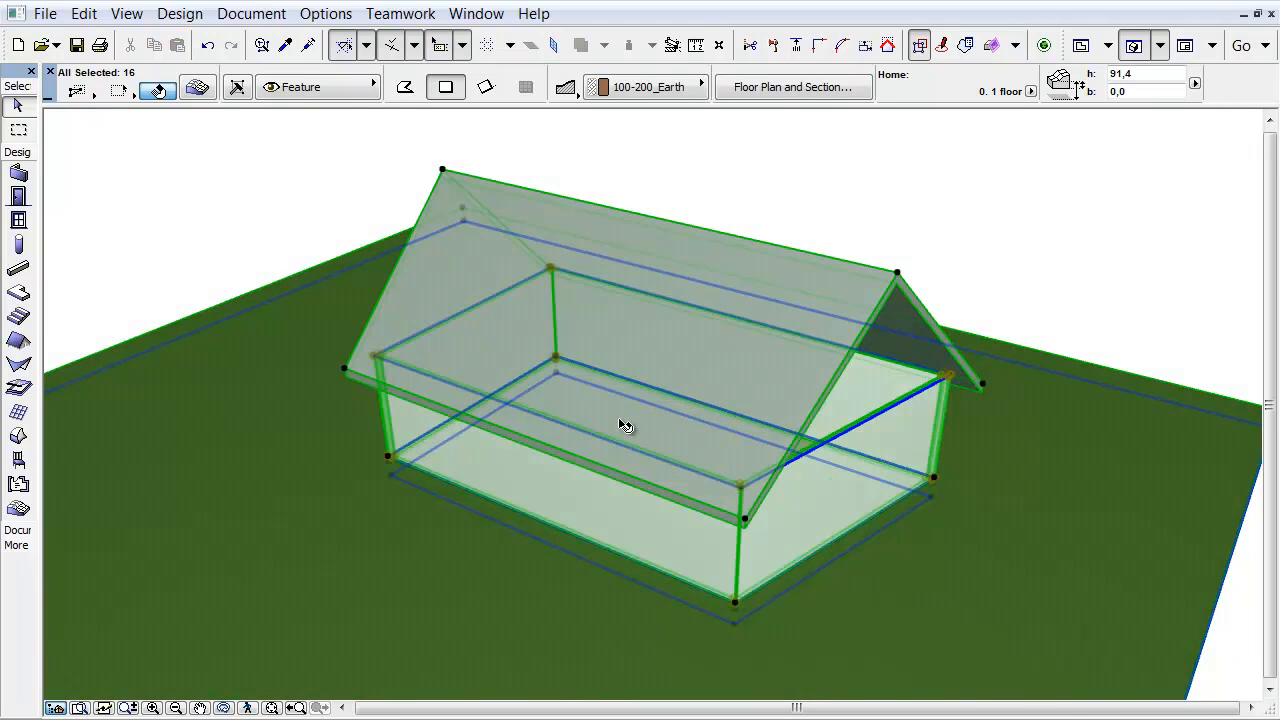
mouse_move(520, 515)
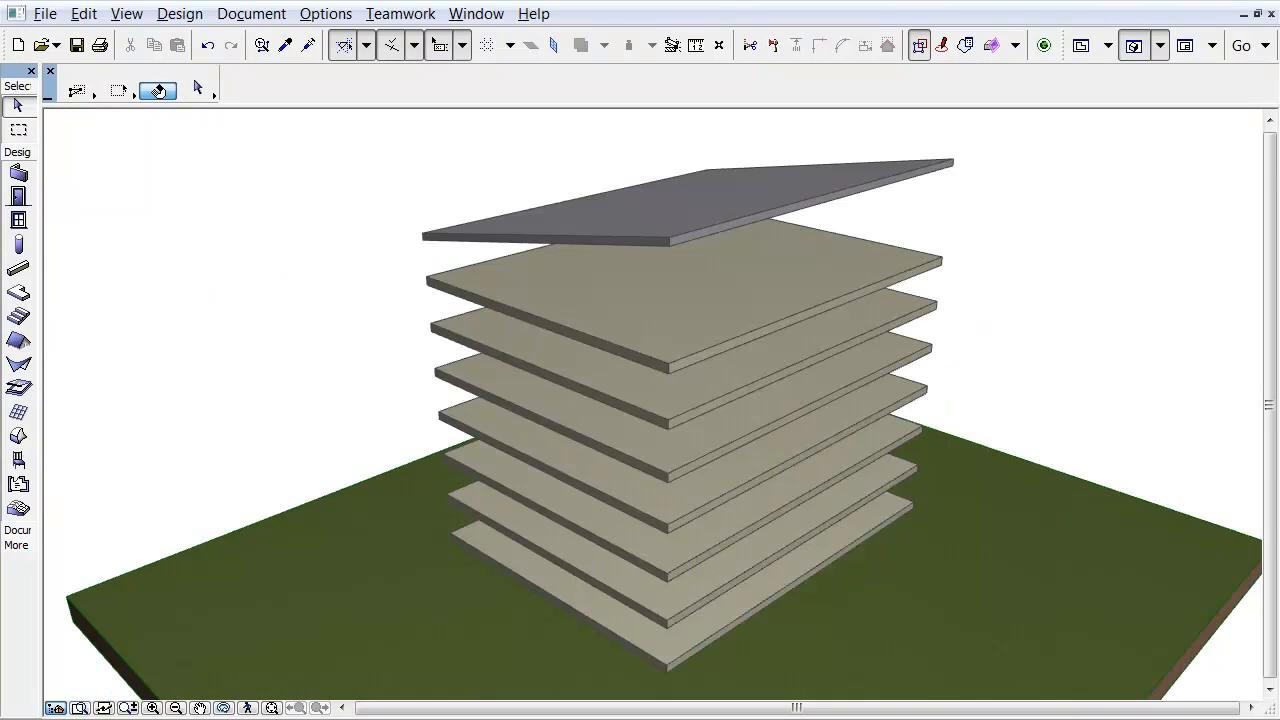
mouse_move(446, 640)
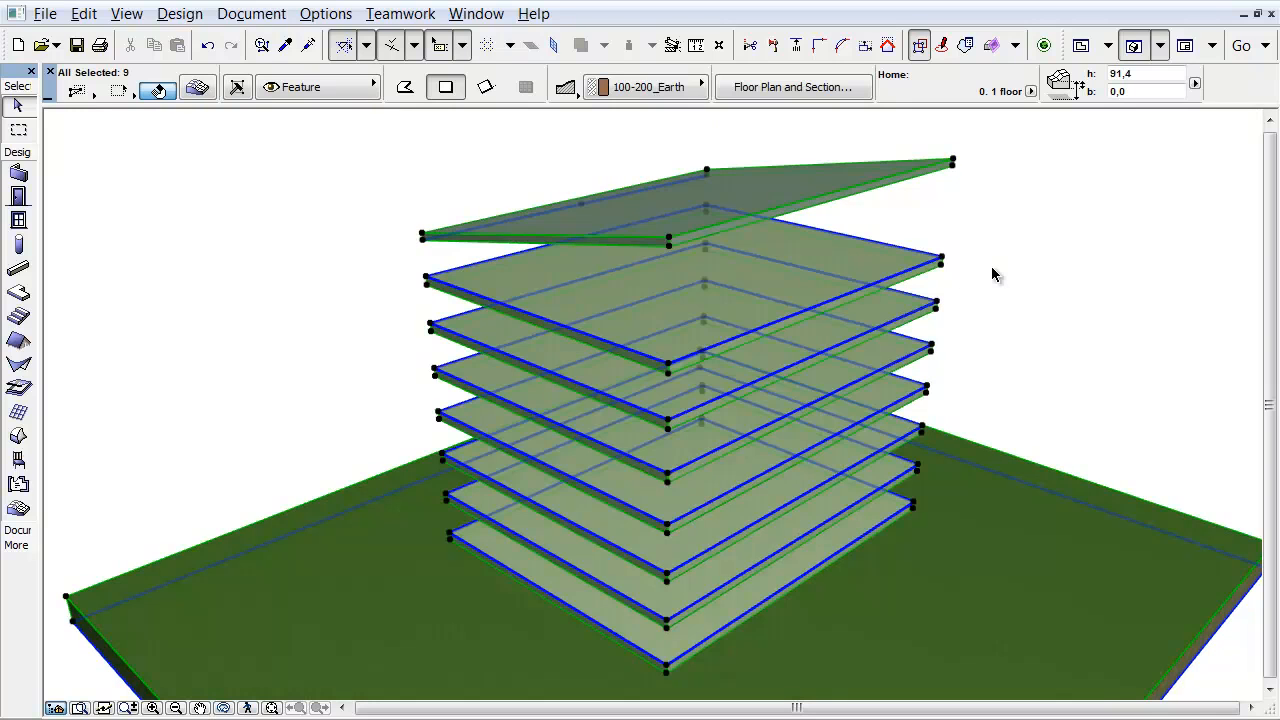
mouse_move(968, 263)
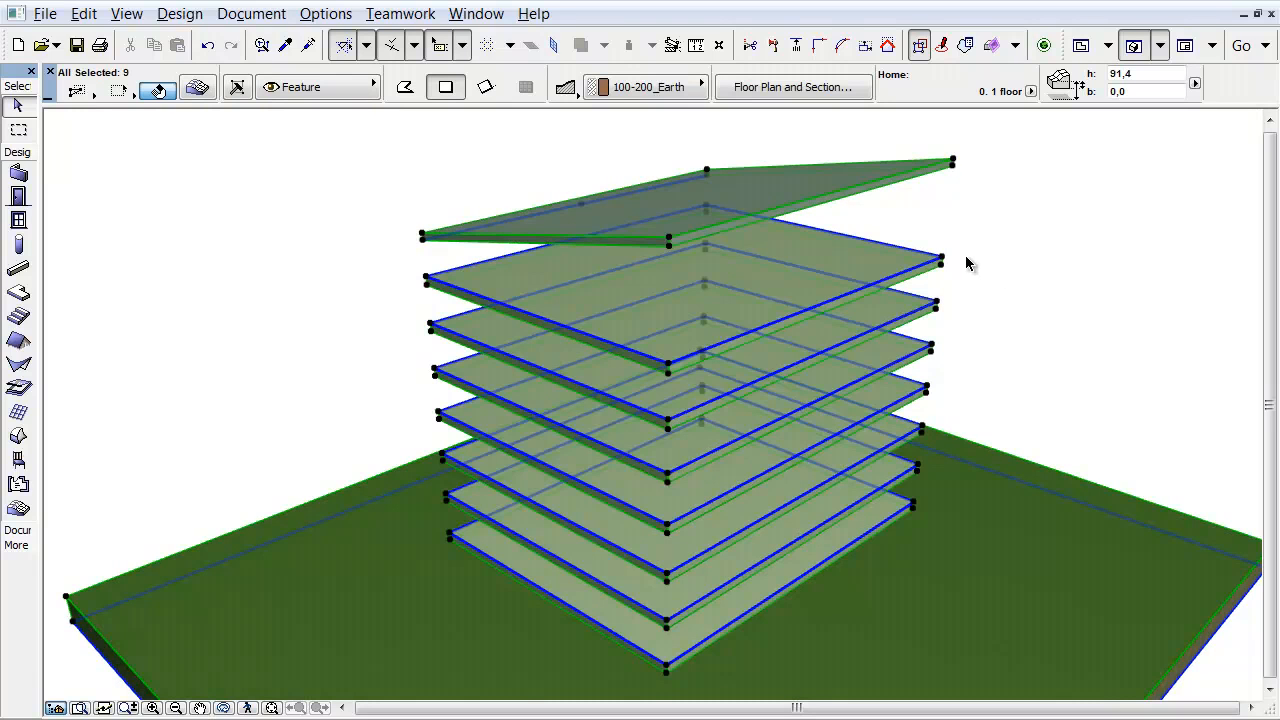
mouse_move(945, 258)
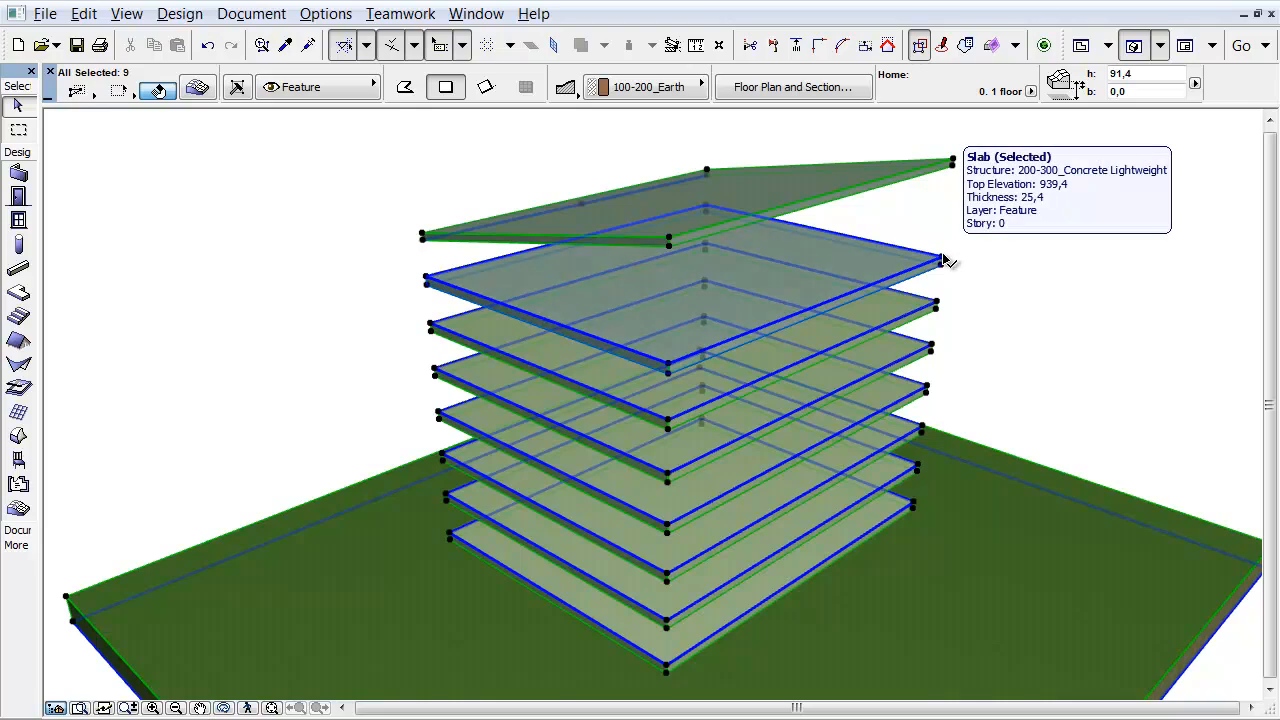